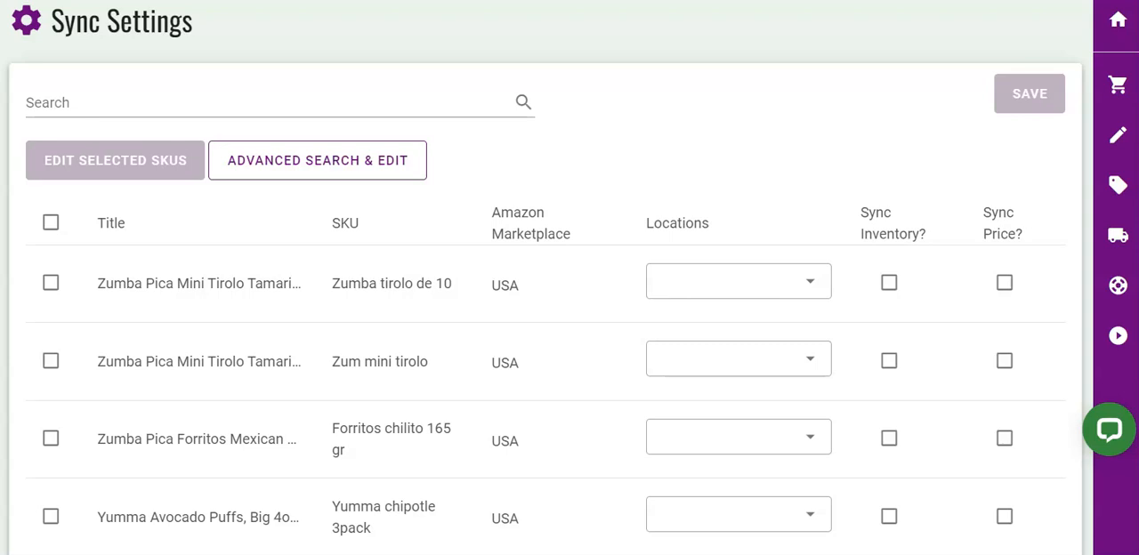
# Step: Turn on Sync Inventory and Sync Price for the first Zumba Pica Mini Tirolo row
pyautogui.click(888, 281)
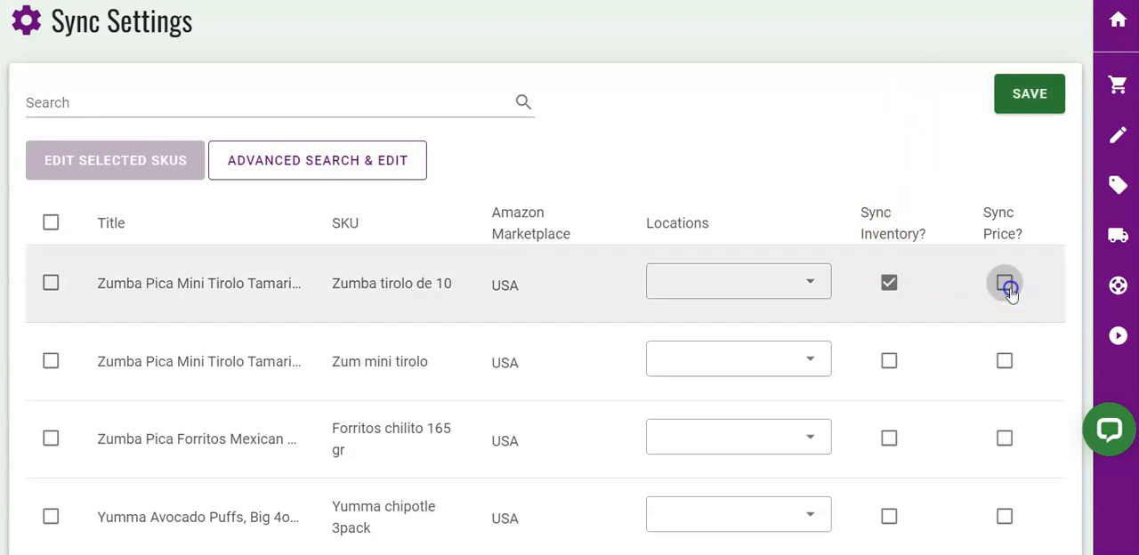
pyautogui.click(1004, 281)
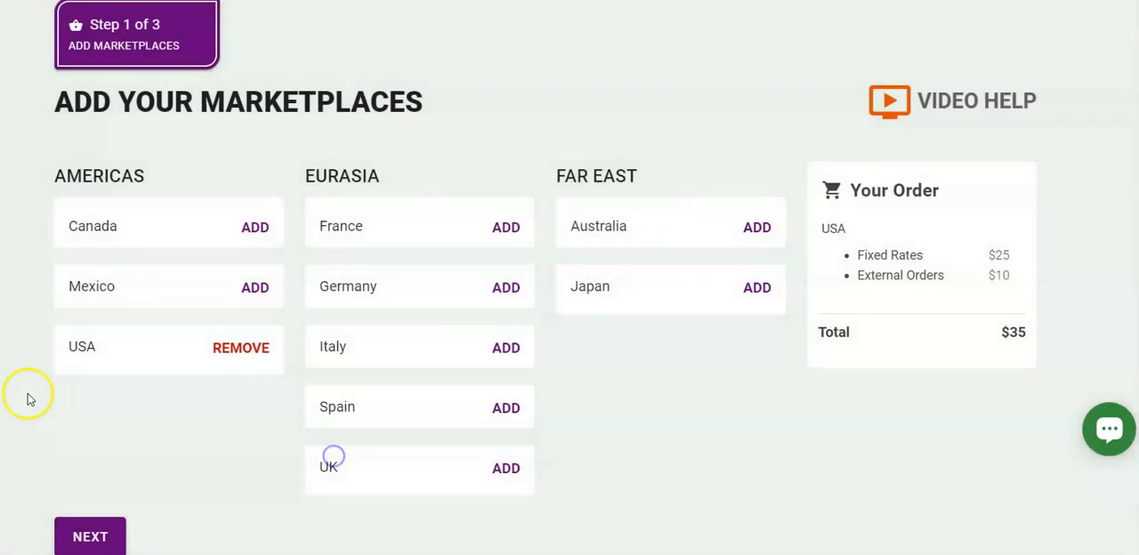
pyautogui.moveTo(71, 392)
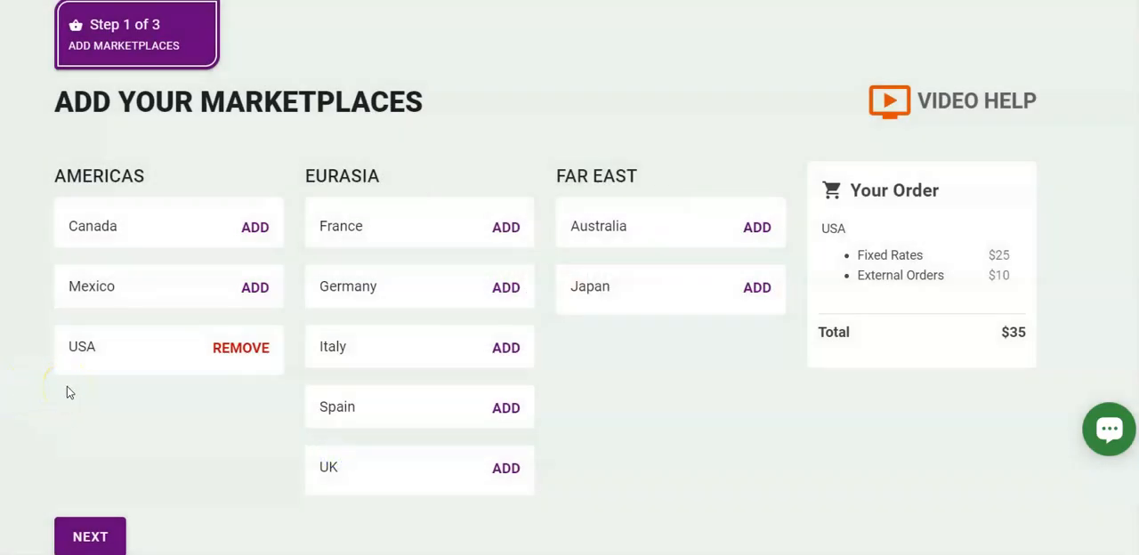
pyautogui.moveTo(274, 384)
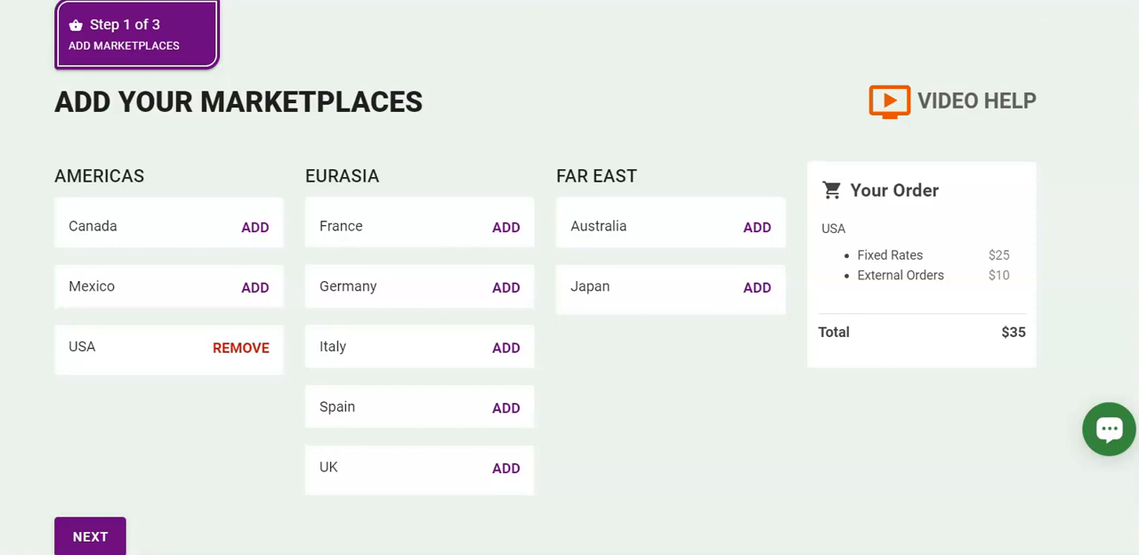
# Step: Review the USA marketplace in the Add Marketplaces order summary totalling $35
pyautogui.click(888, 100)
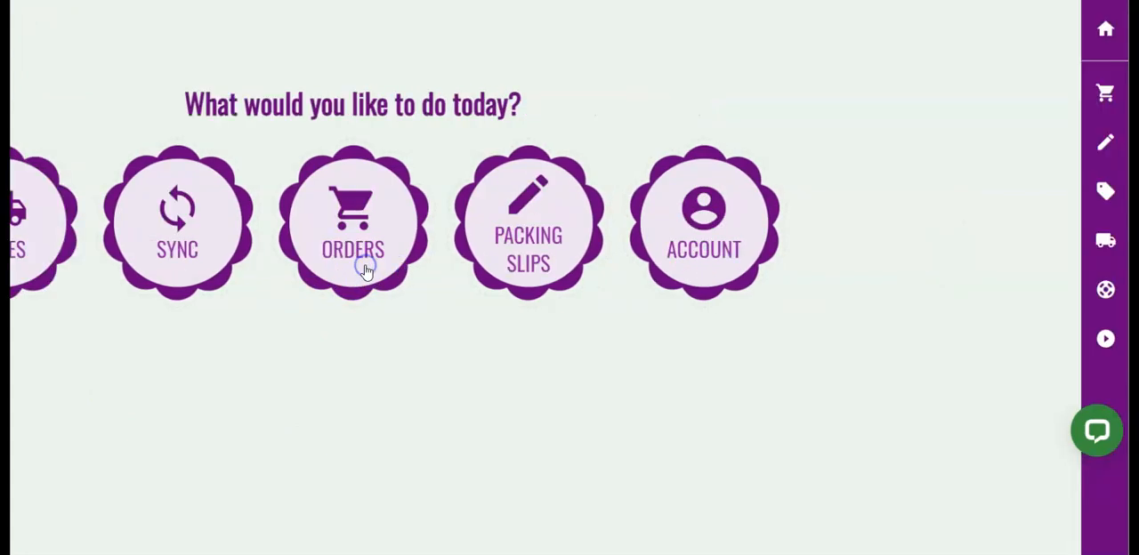
# Step: View the Amazon inventory sync list of Zumba Pica and Yumma products, then return Home via the menu
pyautogui.click(178, 223)
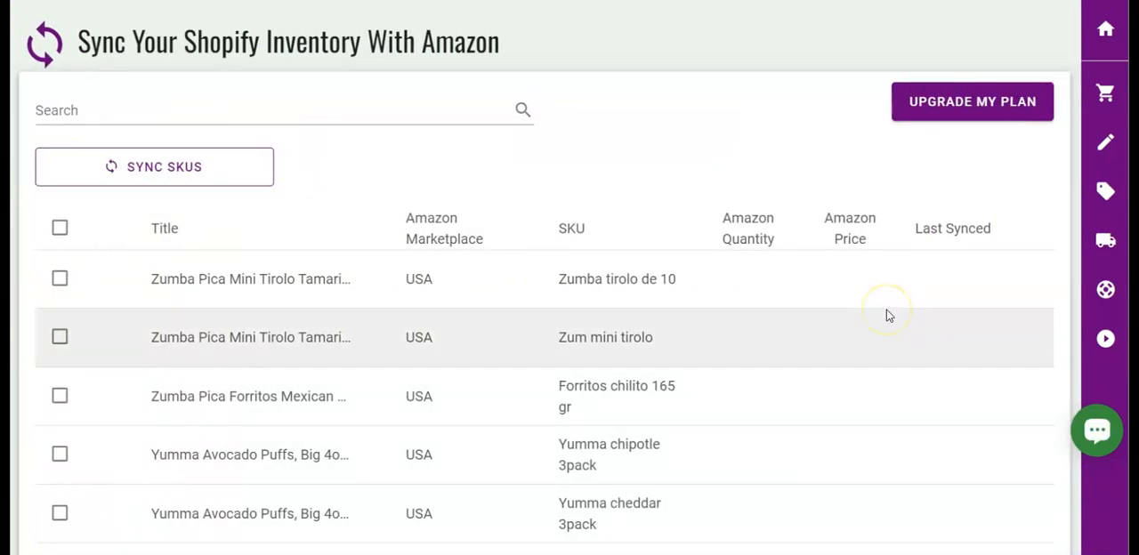
pyautogui.moveTo(897, 159)
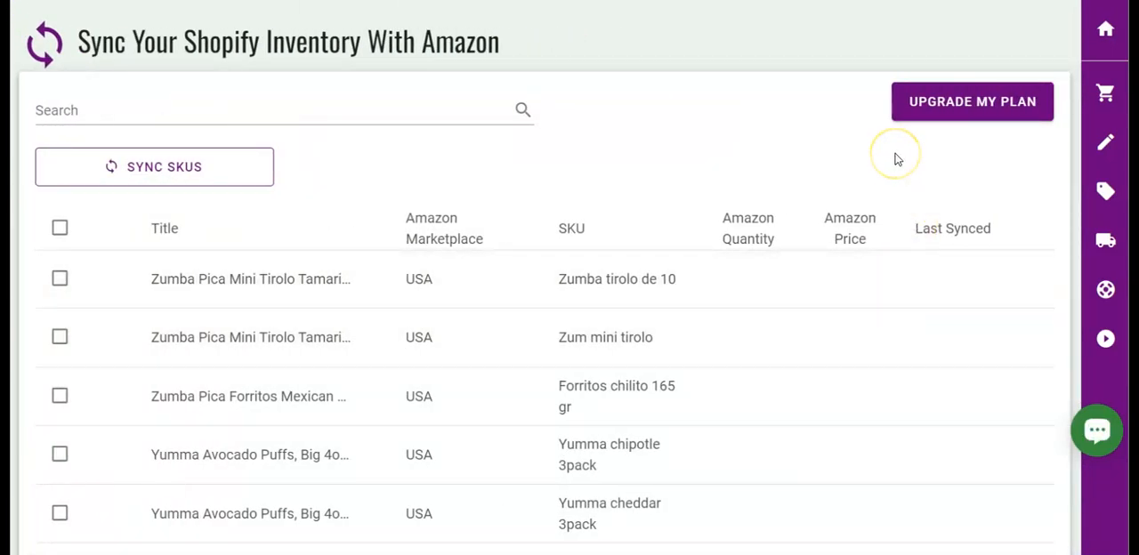
pyautogui.click(1106, 29)
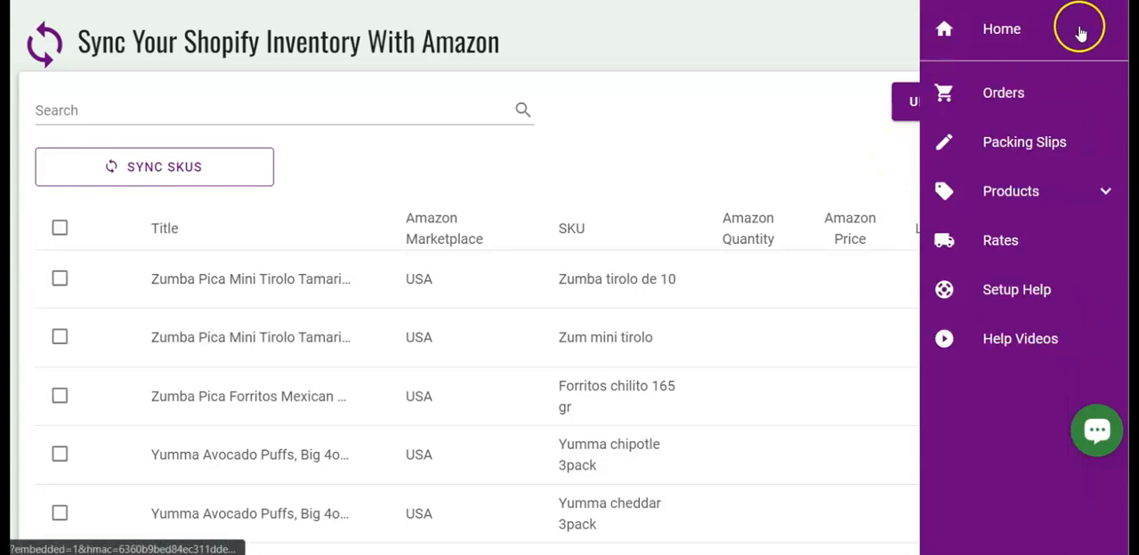
pyautogui.click(1011, 193)
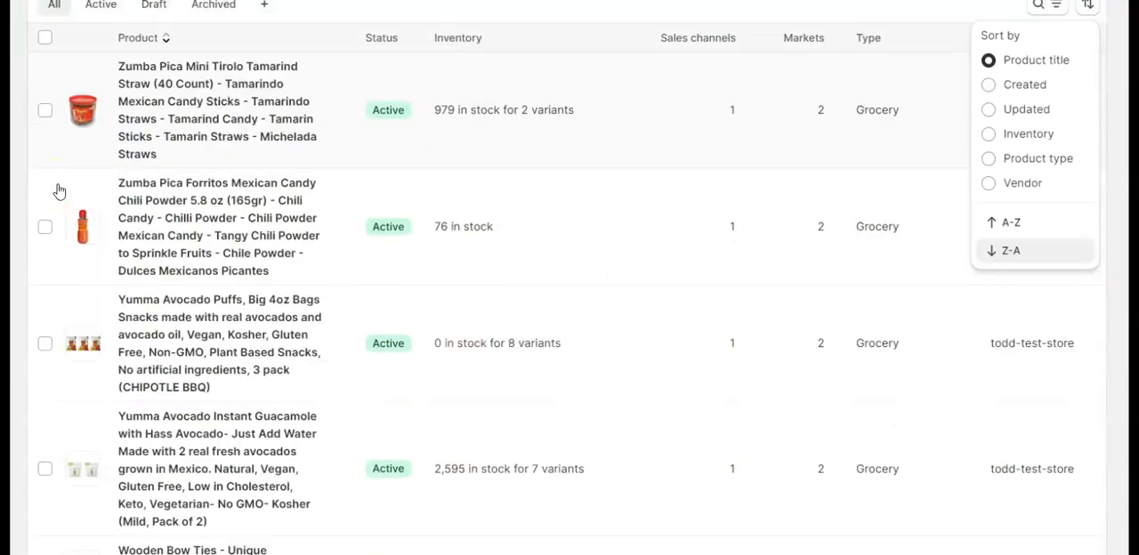
# Step: Scroll through the Shopify product list of Zumba Pica and Yumma grocery items
pyautogui.scroll(-3)
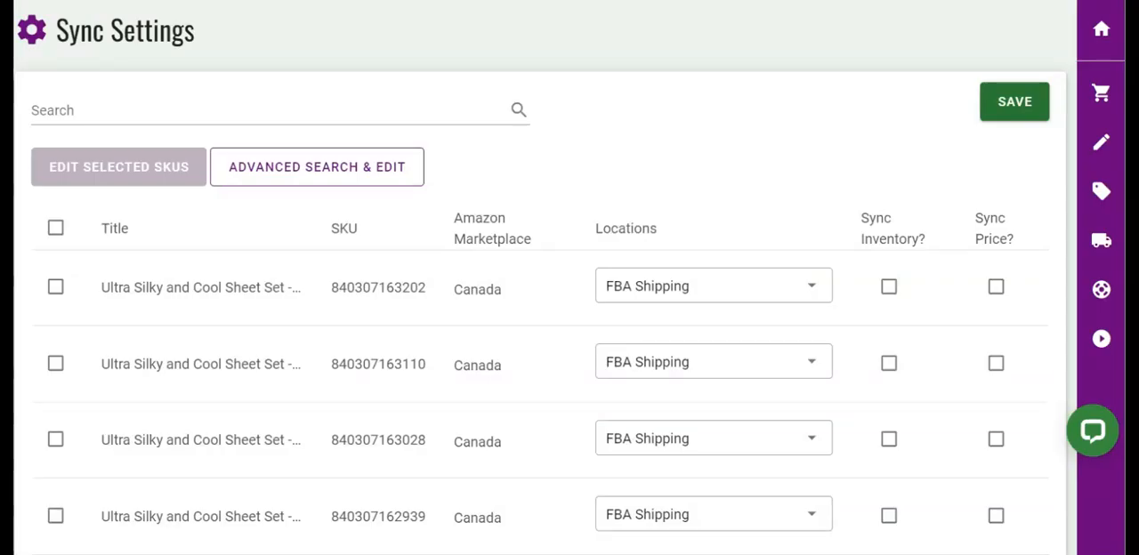
# Step: Select all the Canada Ultra Silky and Cool Sheet Set FBA Shipping rows for editing
pyautogui.click(56, 287)
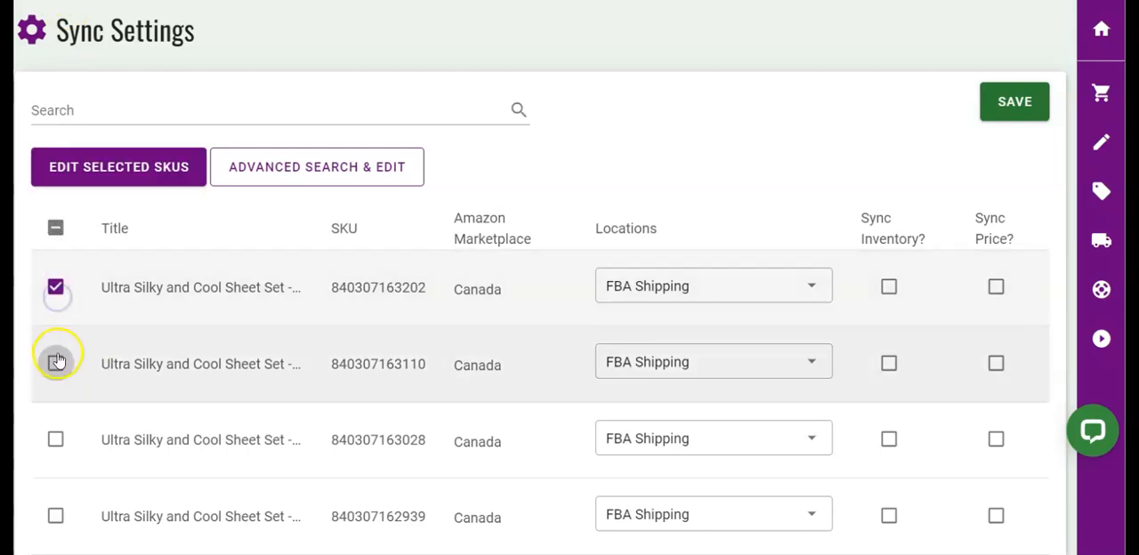
pyautogui.click(55, 363)
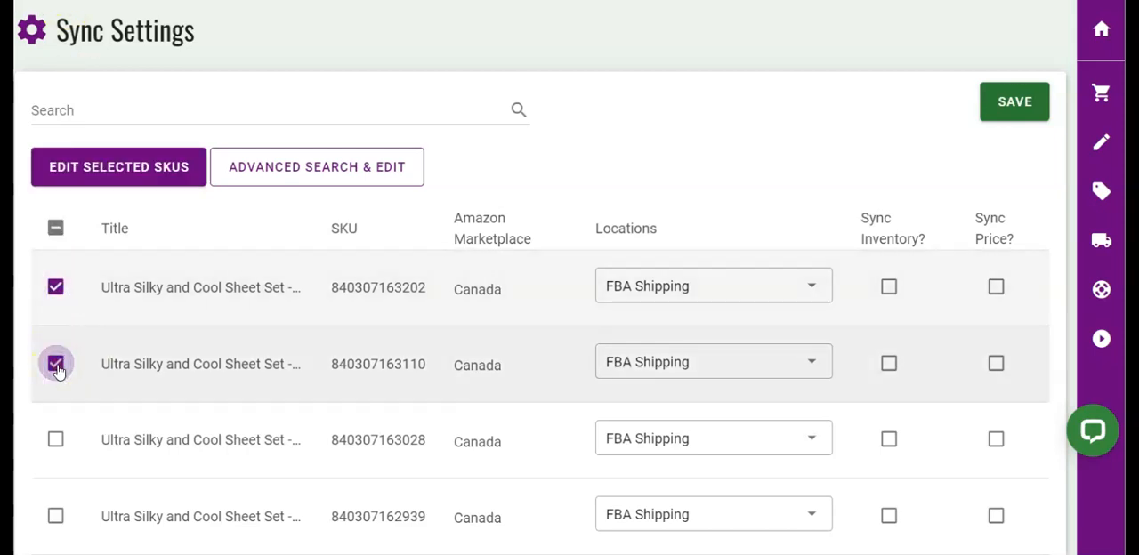
pyautogui.click(55, 228)
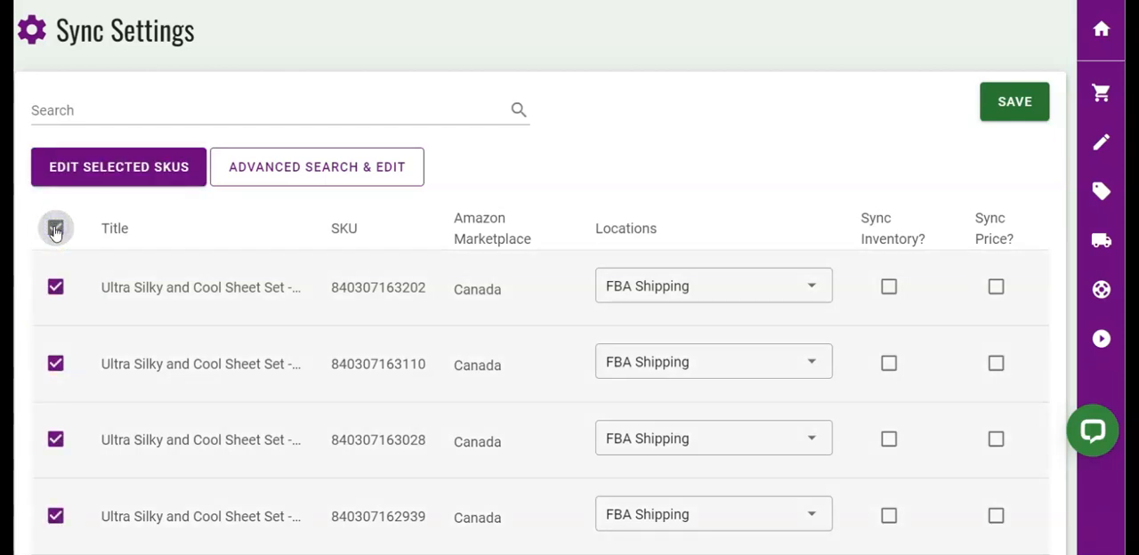
pyautogui.click(55, 228)
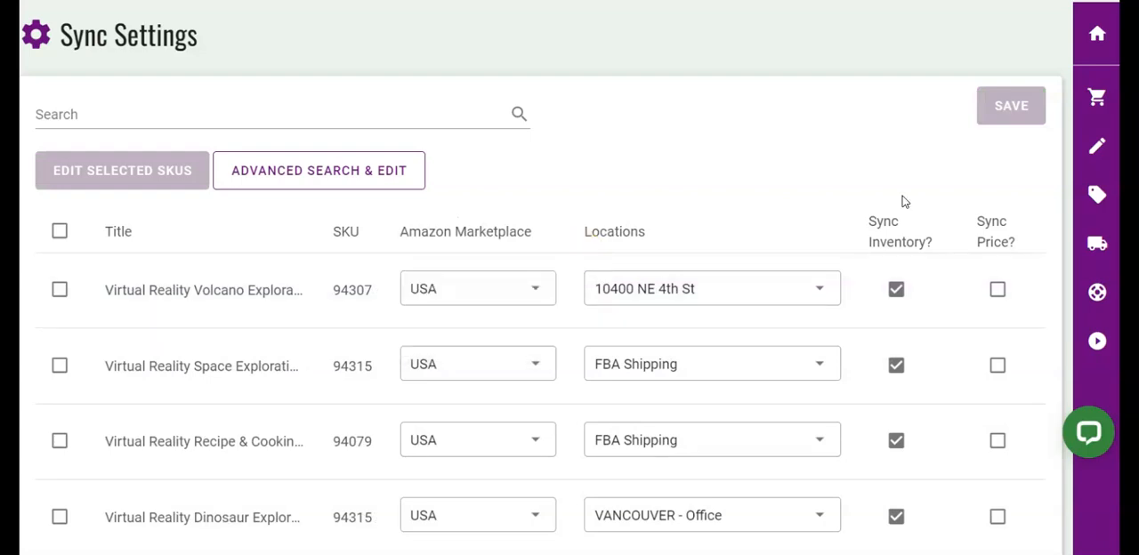
# Step: Stop the Volcano row syncing inventory, save the change, and select all Virtual Reality SKUs
pyautogui.click(996, 288)
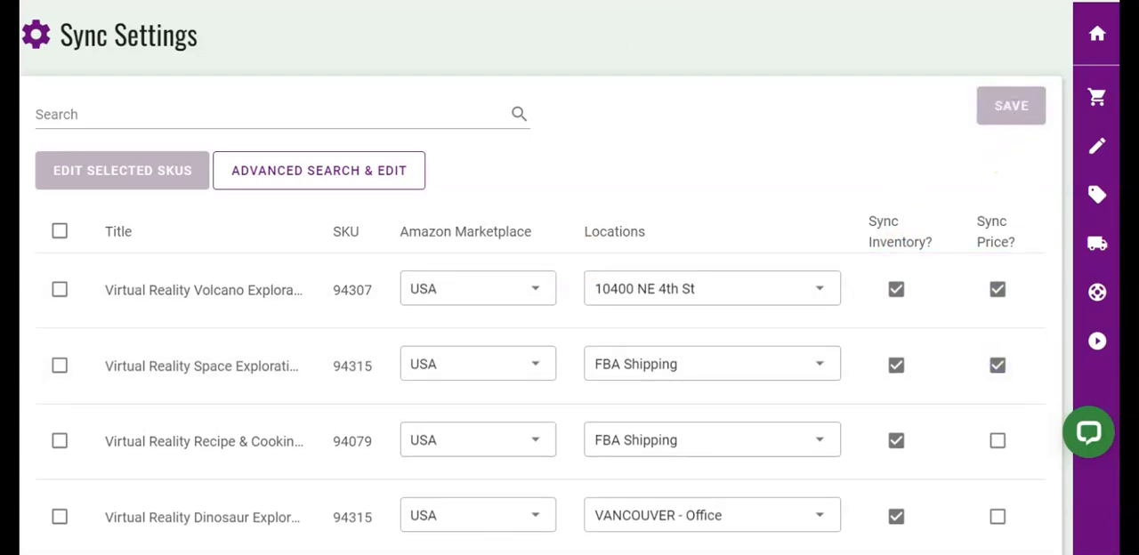
pyautogui.click(897, 288)
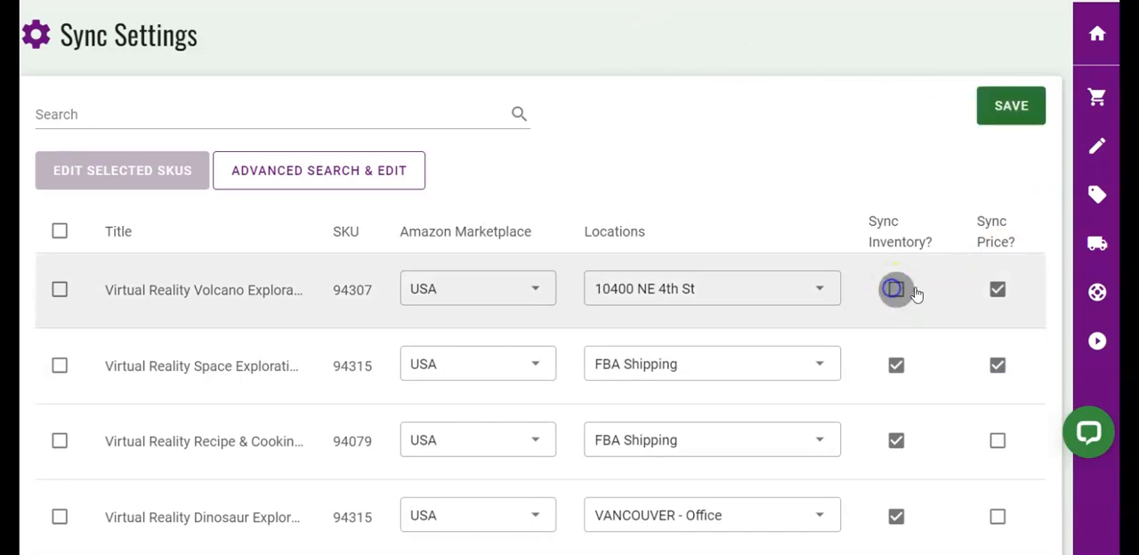
pyautogui.click(897, 288)
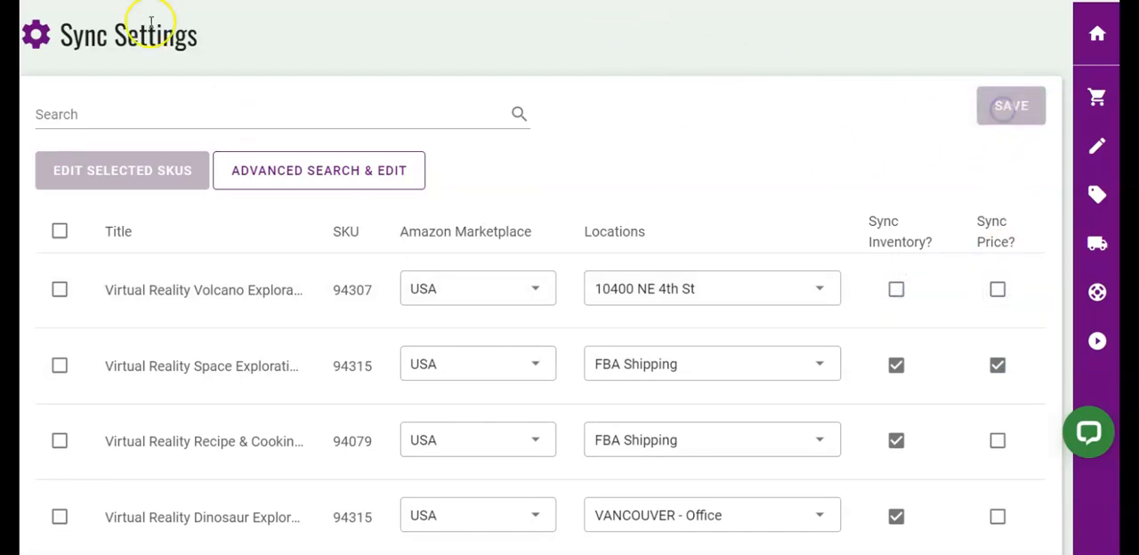
pyautogui.click(60, 231)
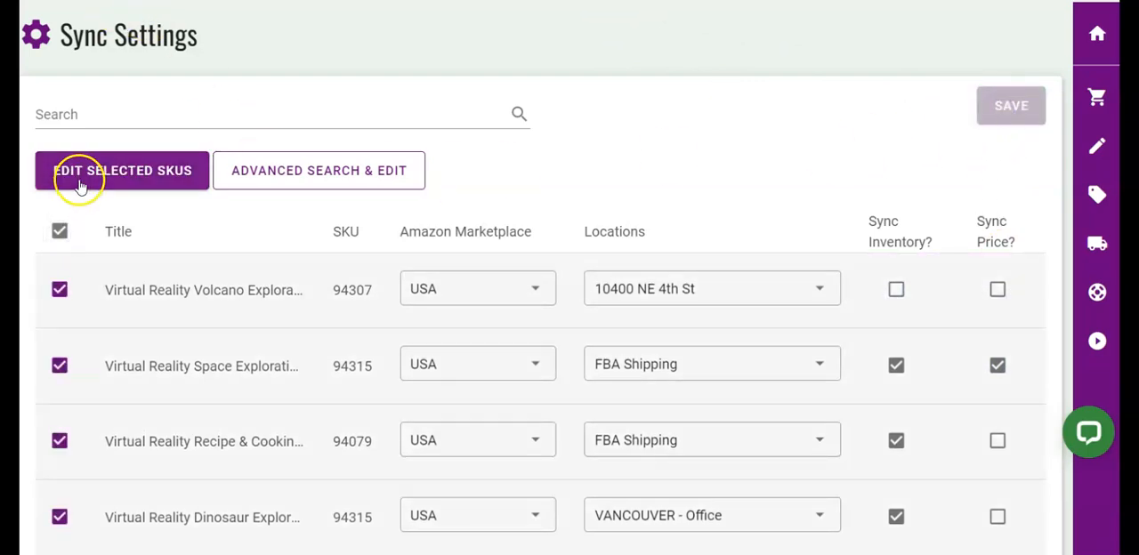
# Step: Bulk-edit the selected sheet set SKUs to sync inventory and price at Canada FBA Shipping and save
pyautogui.click(123, 171)
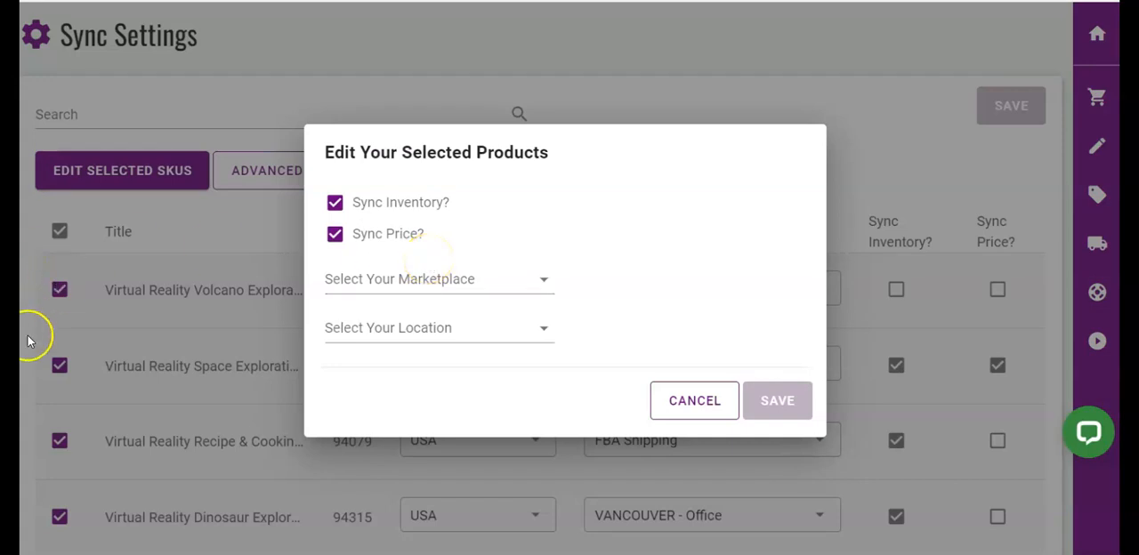
pyautogui.moveTo(146, 174)
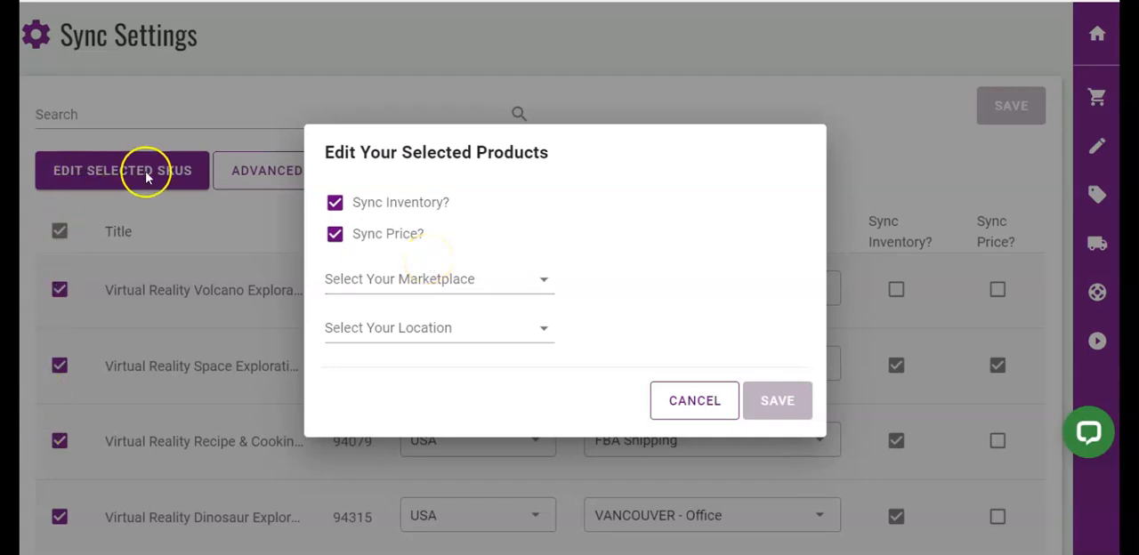
pyautogui.click(334, 234)
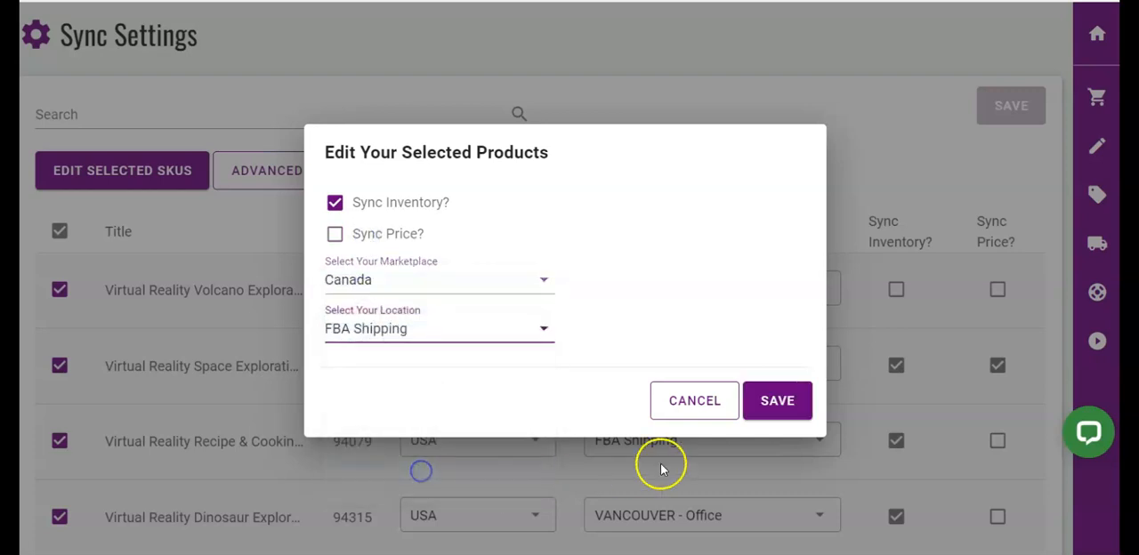
pyautogui.click(776, 401)
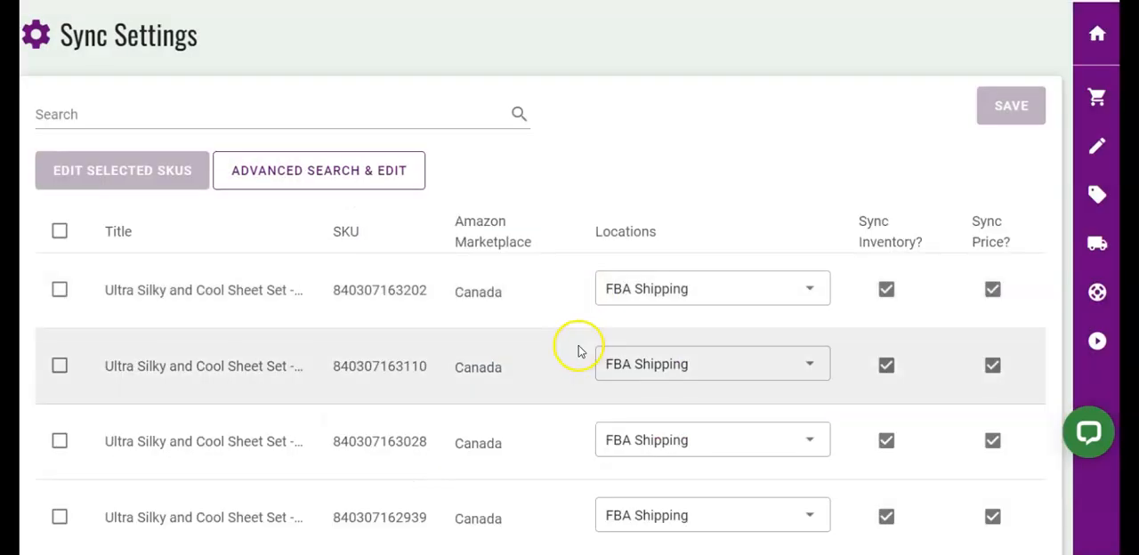
# Step: Go to Products > Product Sync and select the first two sheet set products
pyautogui.click(1097, 194)
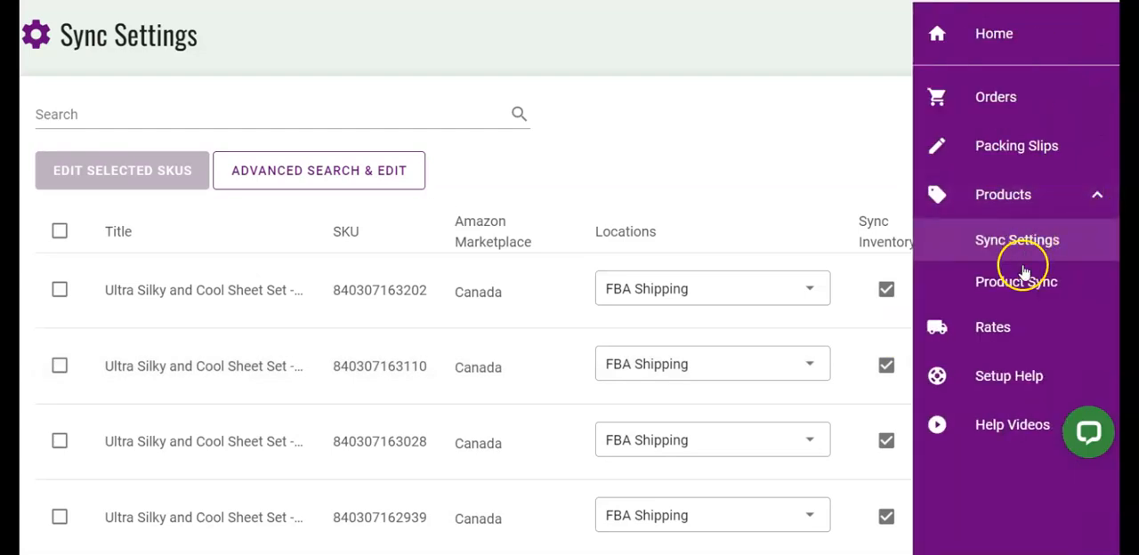
pyautogui.click(1016, 281)
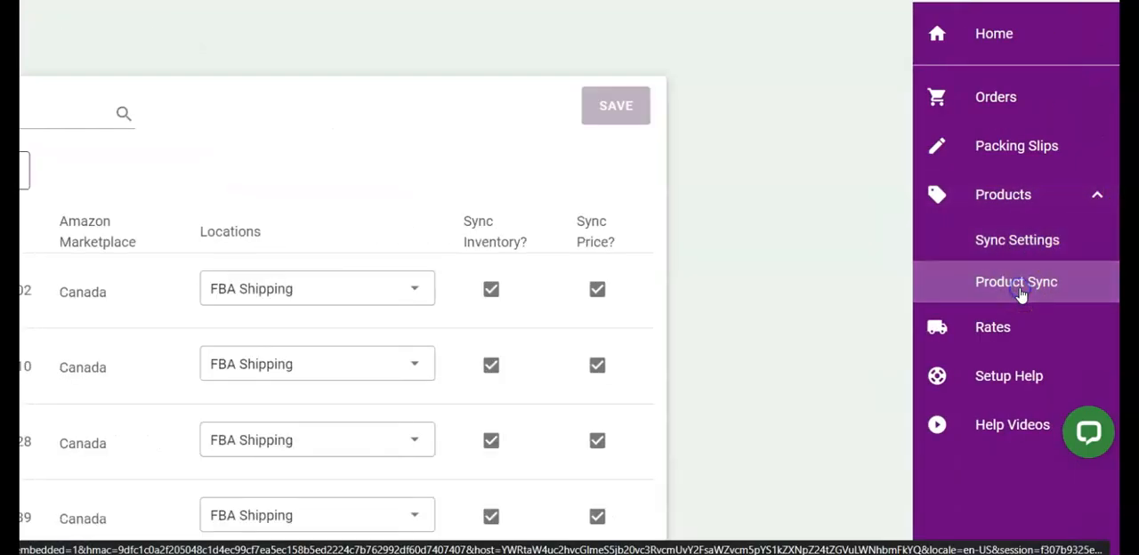
pyautogui.click(1015, 281)
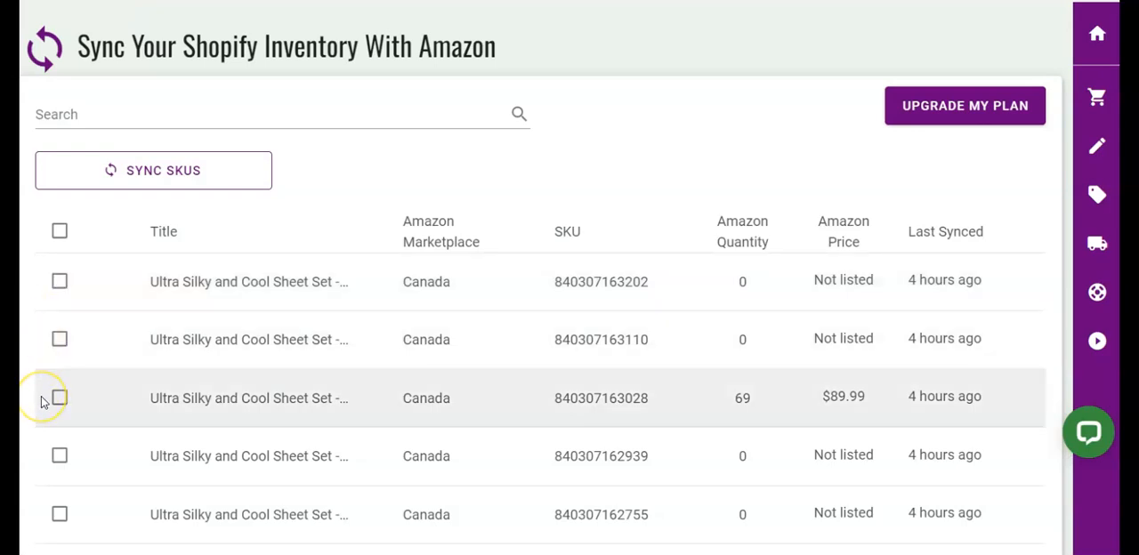
pyautogui.click(153, 171)
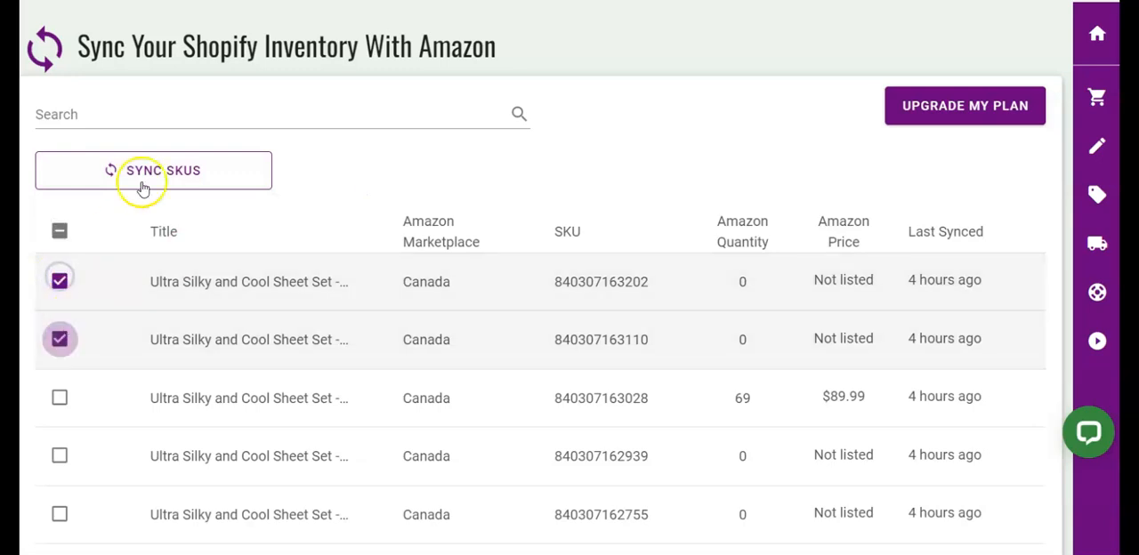
# Step: Sync the selected SKUs with Amazon so they show last synced a few seconds ago
pyautogui.click(153, 171)
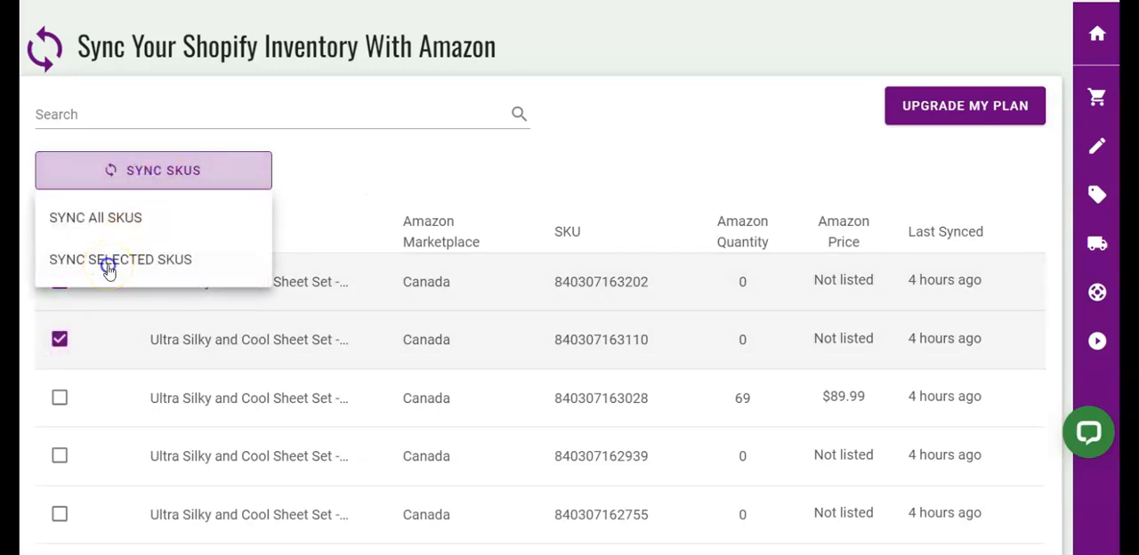
pyautogui.click(121, 260)
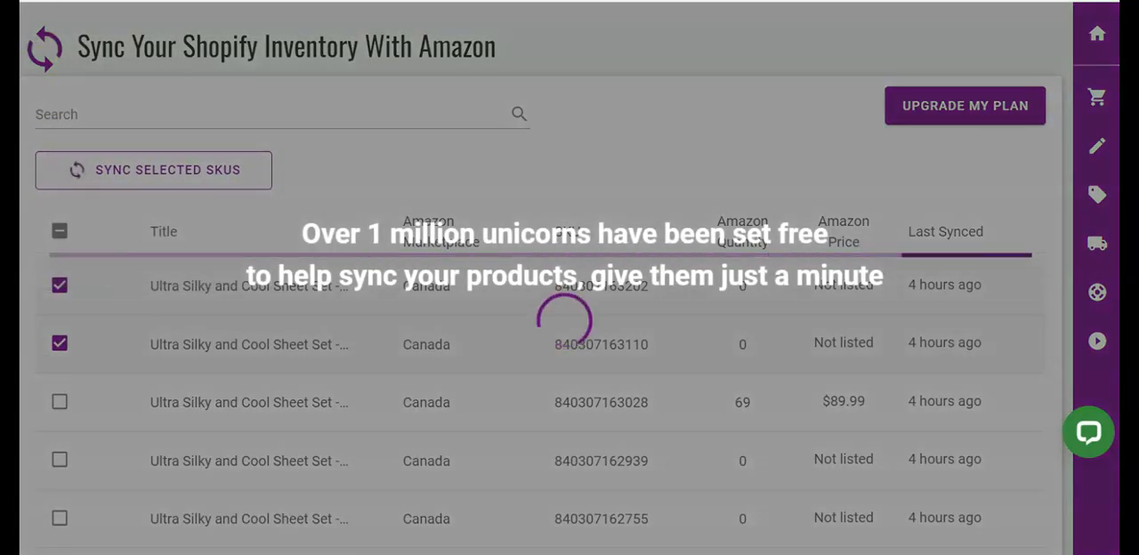
pyautogui.click(153, 171)
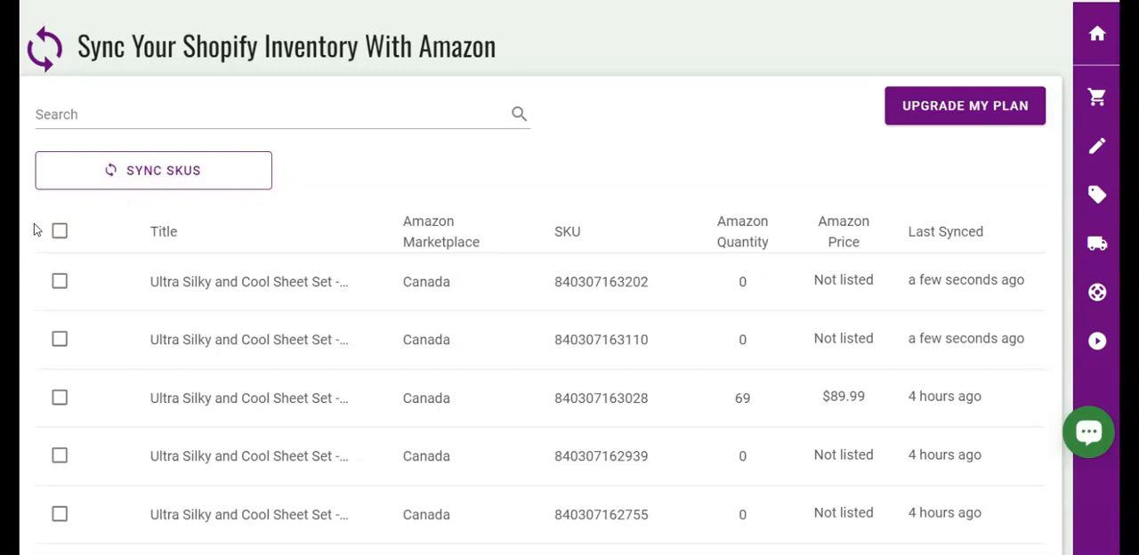
pyautogui.scroll(-3)
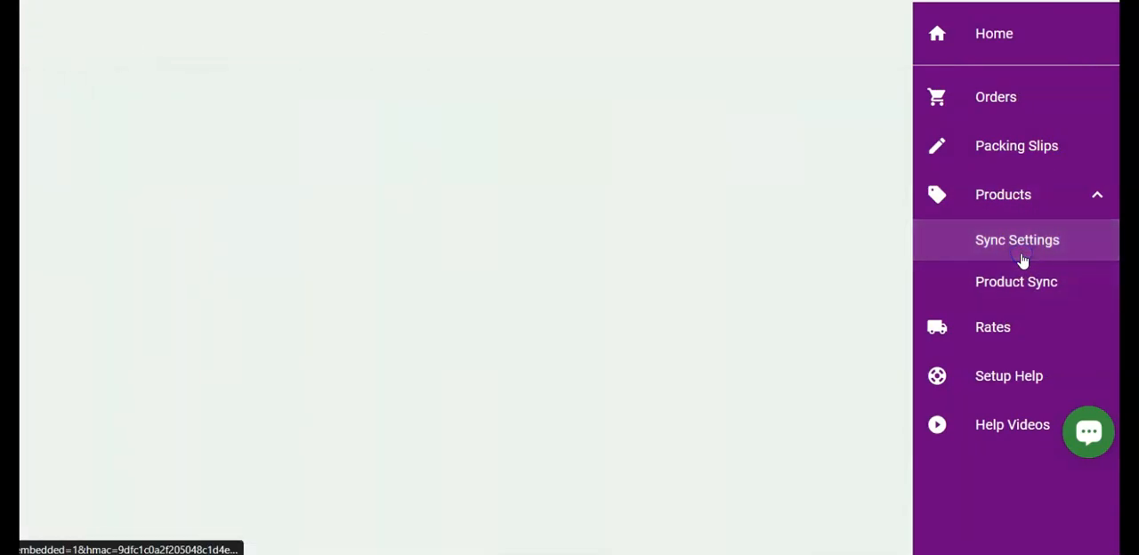
# Step: Review the FBA Shipping rows in Sync Settings, then return to the Product Sync list
pyautogui.click(1018, 238)
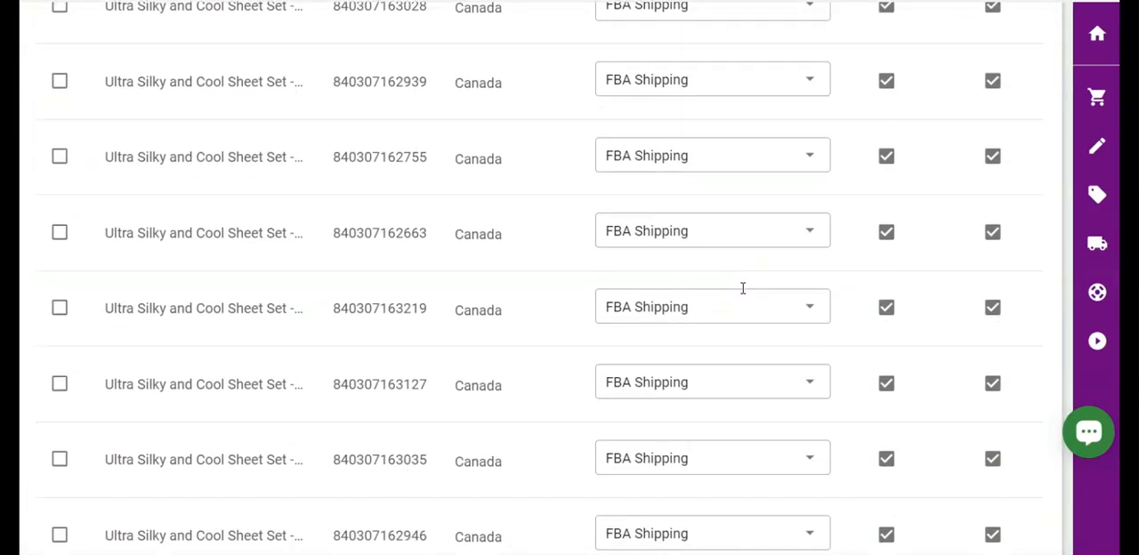
pyautogui.scroll(3)
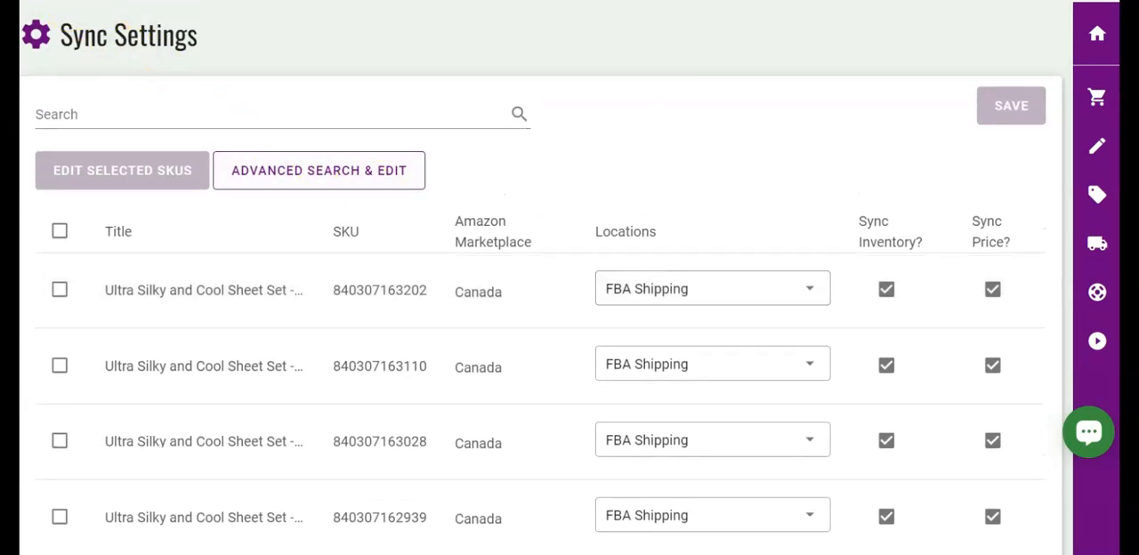
pyautogui.click(153, 170)
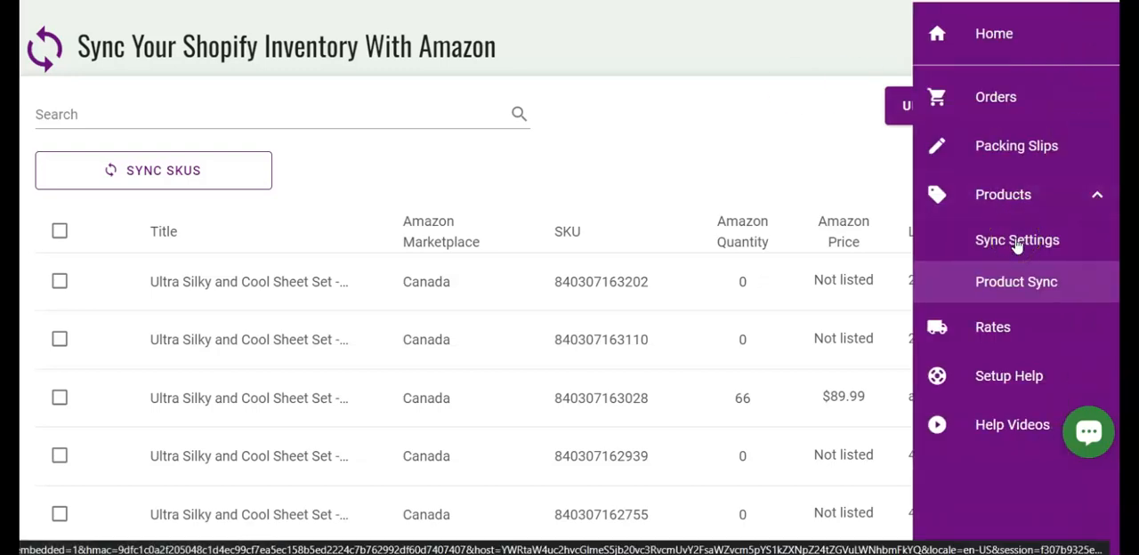
# Step: In Sync Settings Advanced Search & Edit, filter products by Location = FBA Shipping
pyautogui.click(1016, 239)
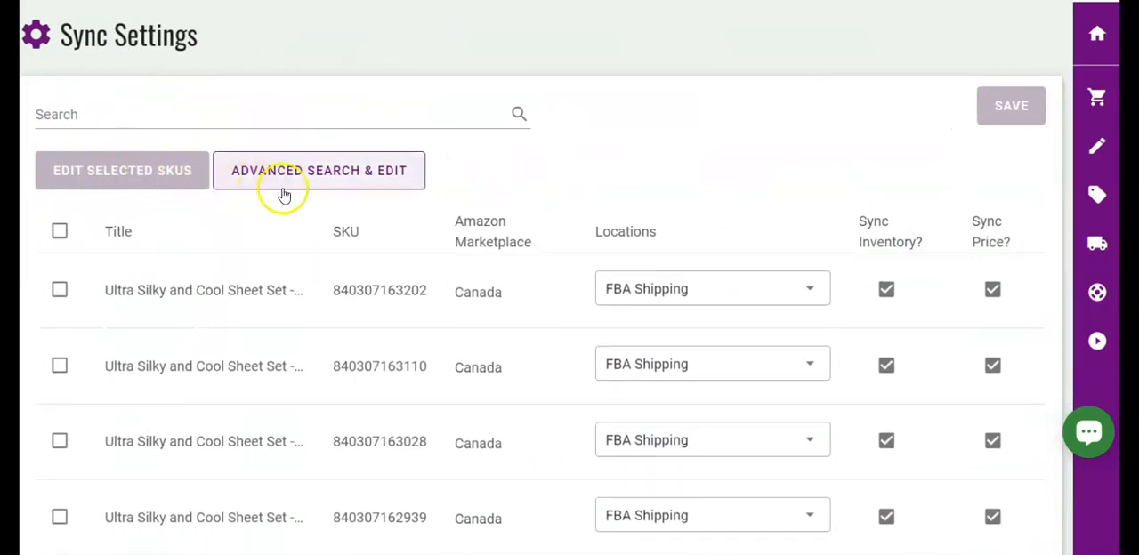
pyautogui.click(316, 171)
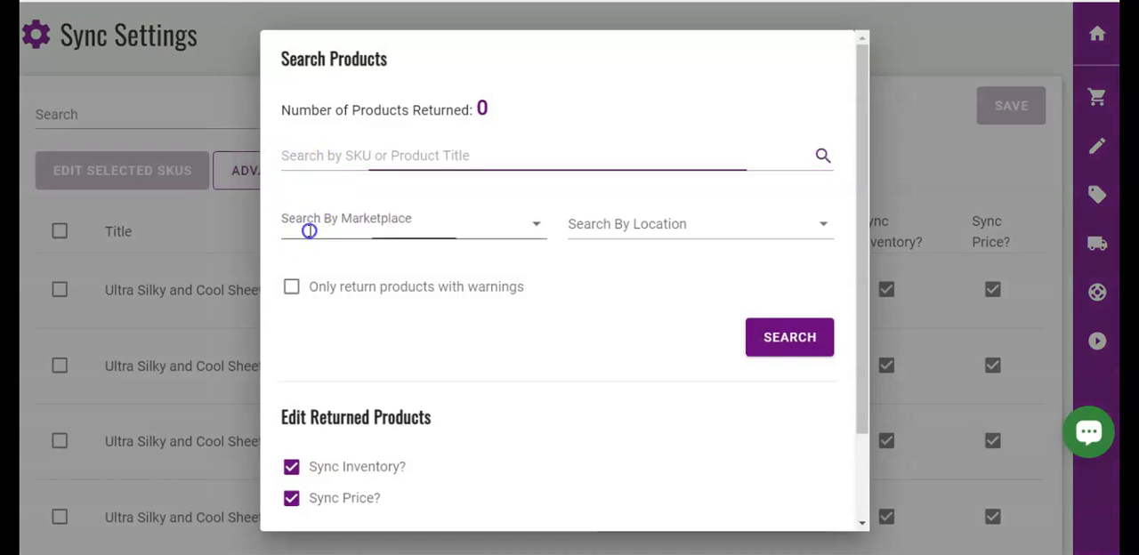
pyautogui.click(698, 224)
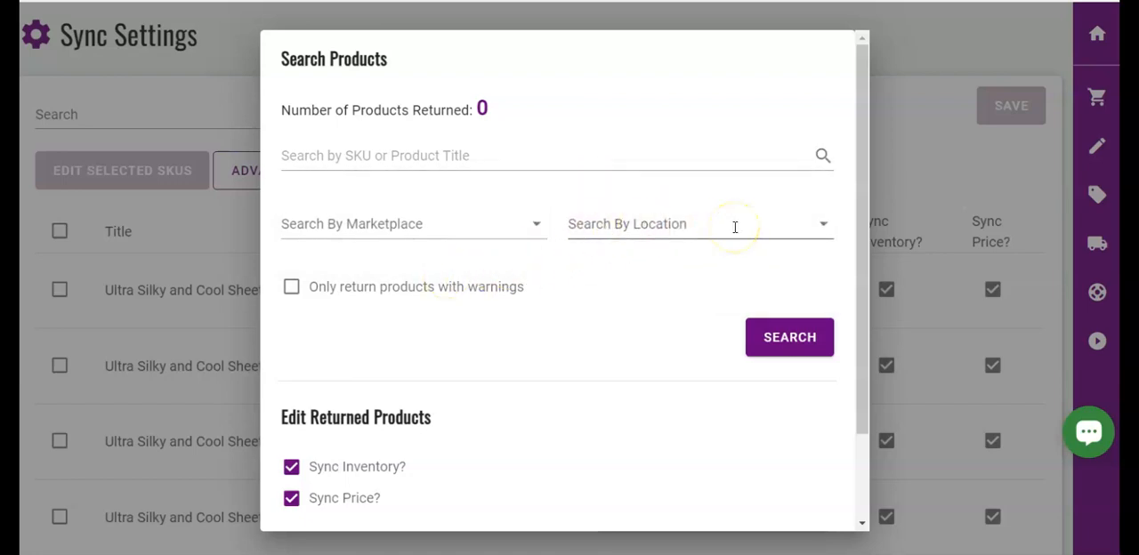
pyautogui.click(699, 224)
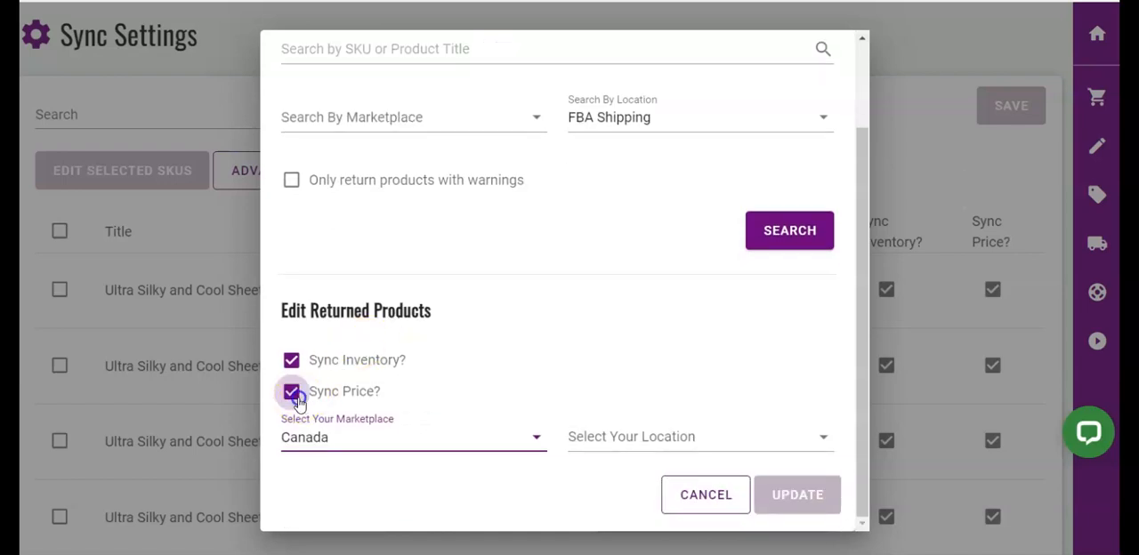
# Step: Bulk-update the filtered products to sync inventory and price at location FBA Shipping
pyautogui.click(292, 360)
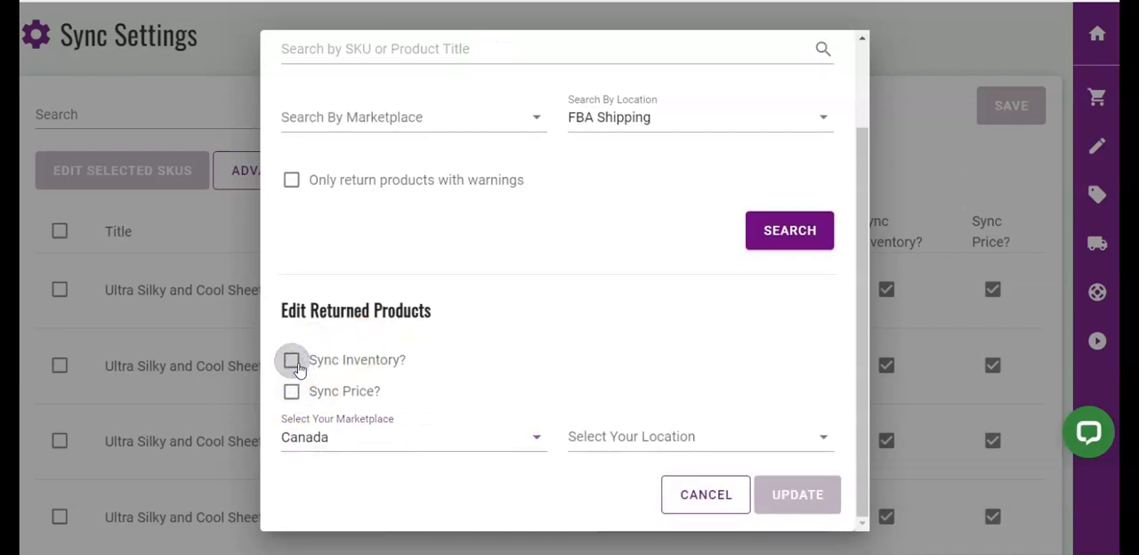
pyautogui.click(292, 360)
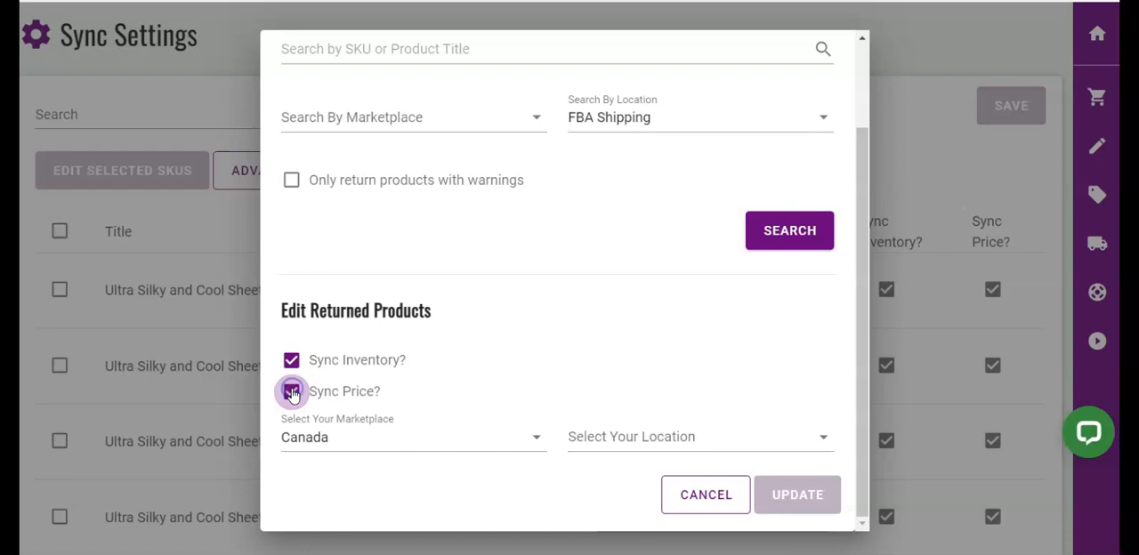
pyautogui.click(292, 392)
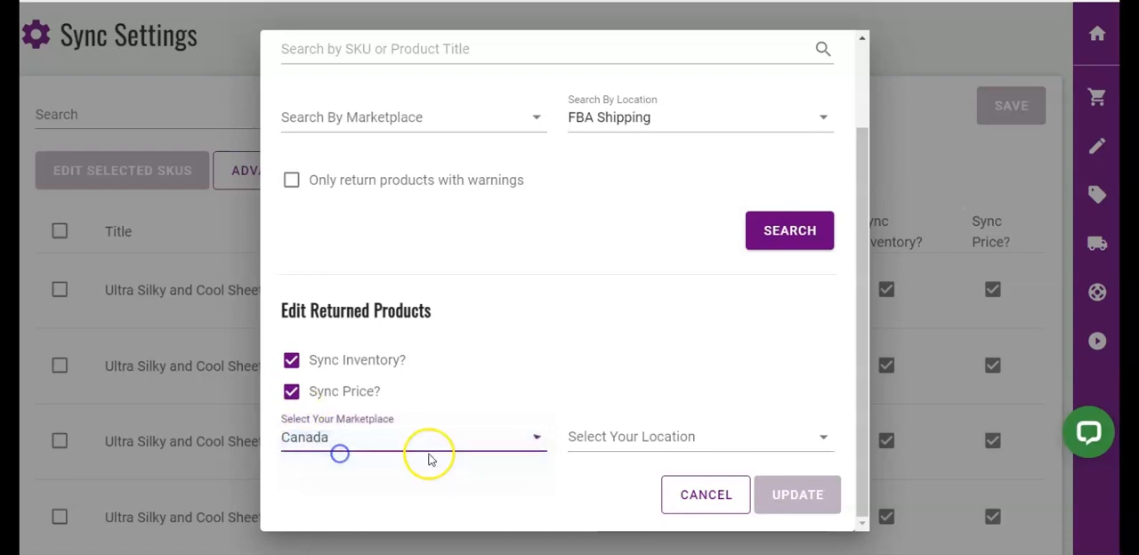
pyautogui.click(698, 436)
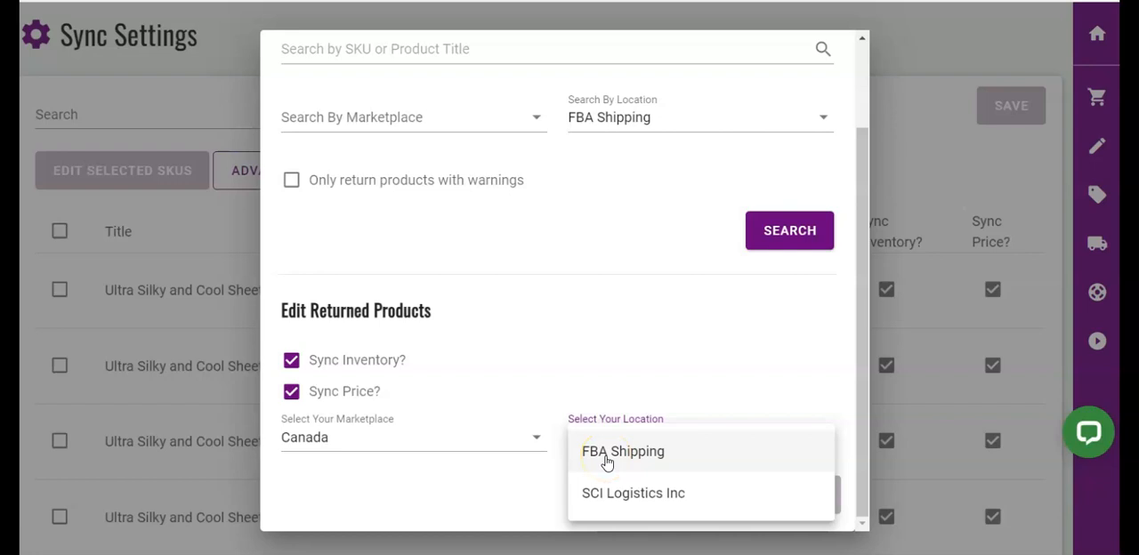
pyautogui.click(623, 452)
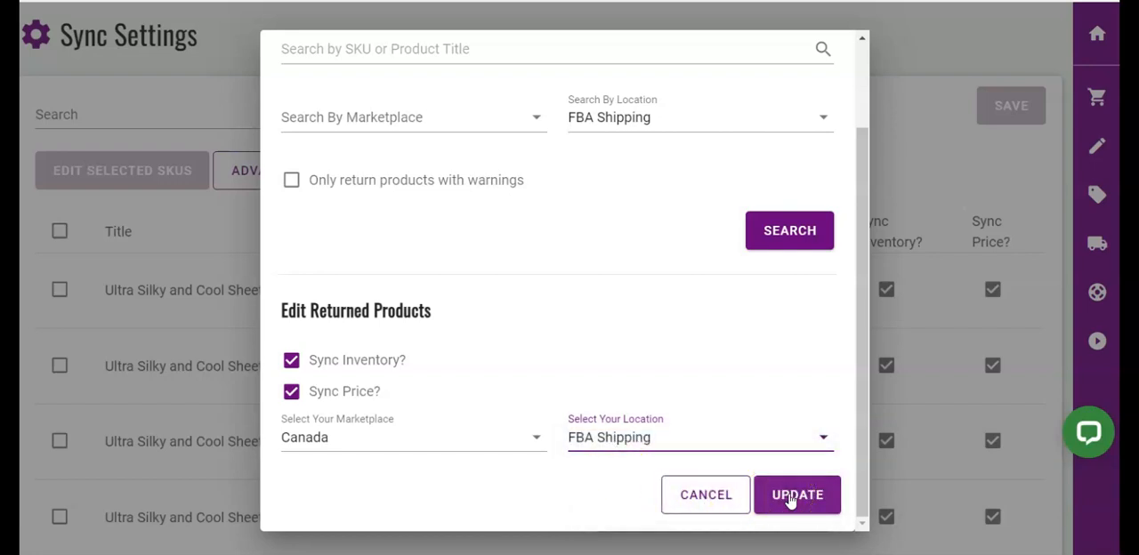
pyautogui.click(797, 494)
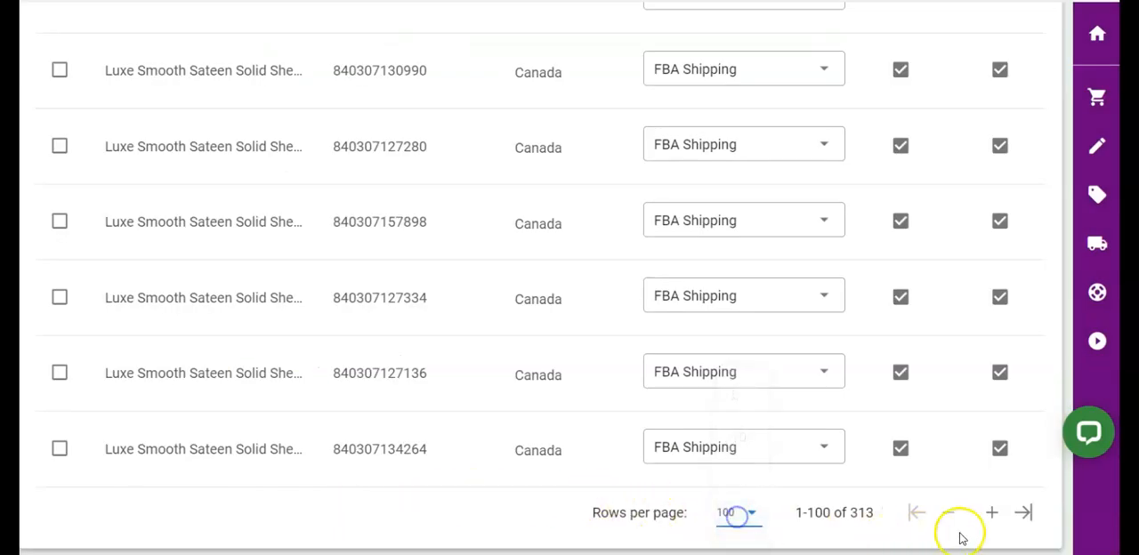
# Step: Select every Canada sheet set product in the Product Sync list for syncing
pyautogui.click(1021, 513)
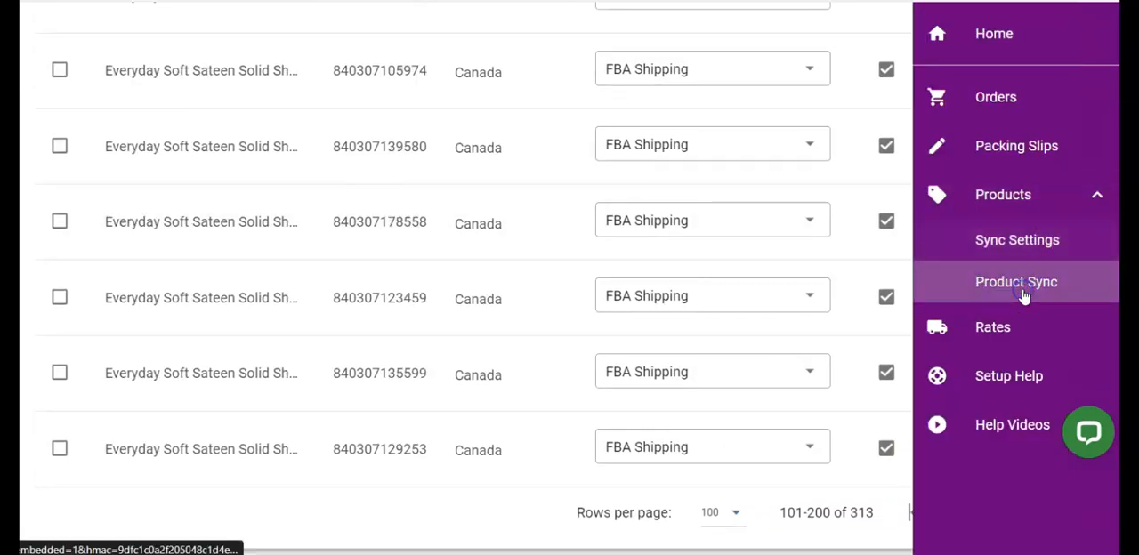
pyautogui.click(1016, 282)
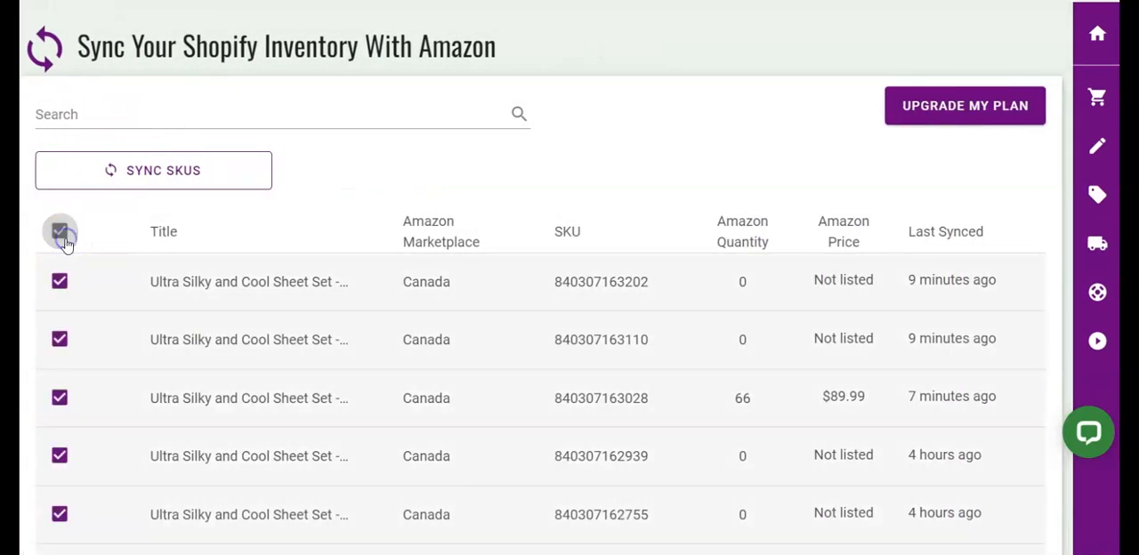
pyautogui.click(153, 170)
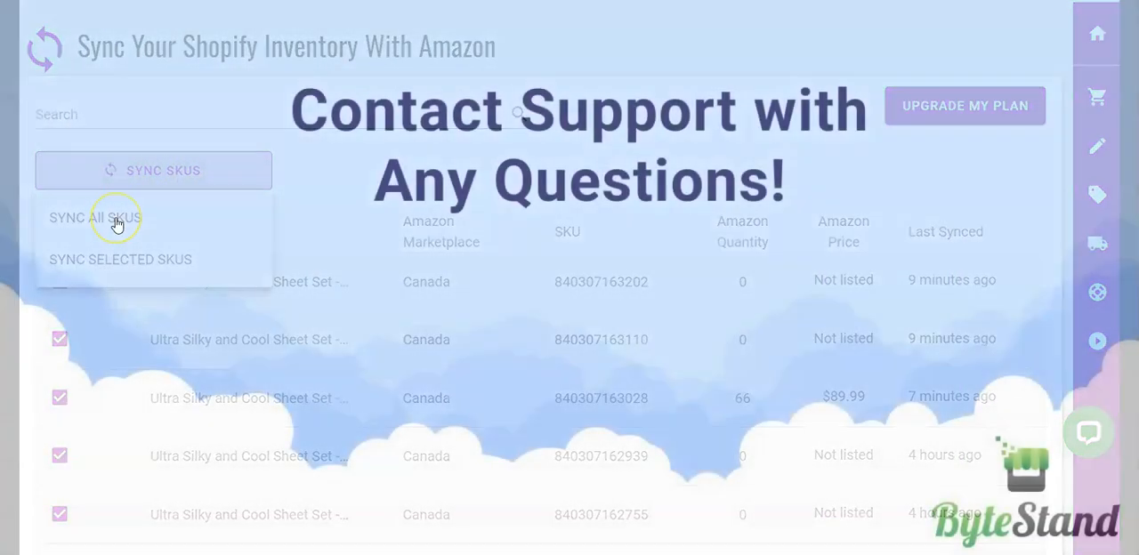